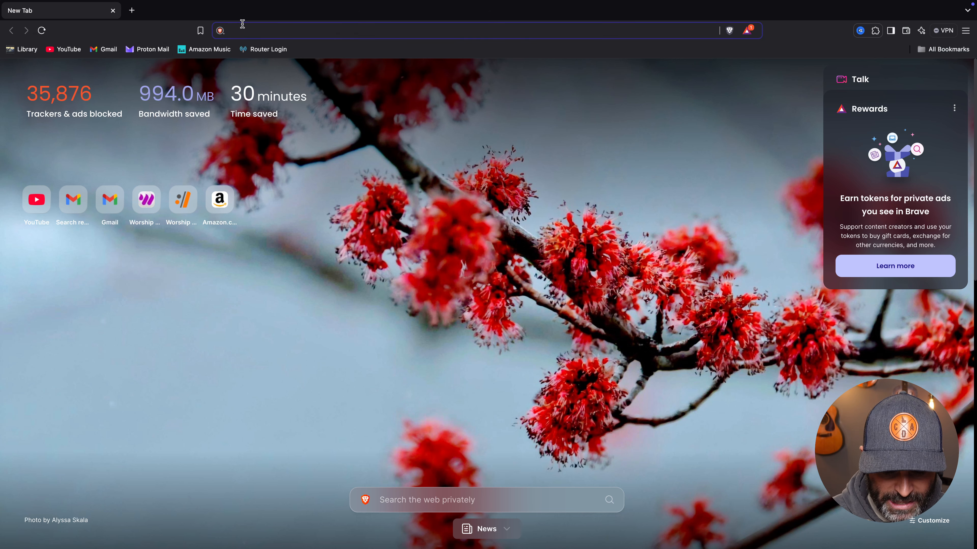
Navigate to nuxaudio.com/atlantic.html by entering 'nux' and trimming the autocompleted address
type("nuxaudio.com/multi-effects.html")
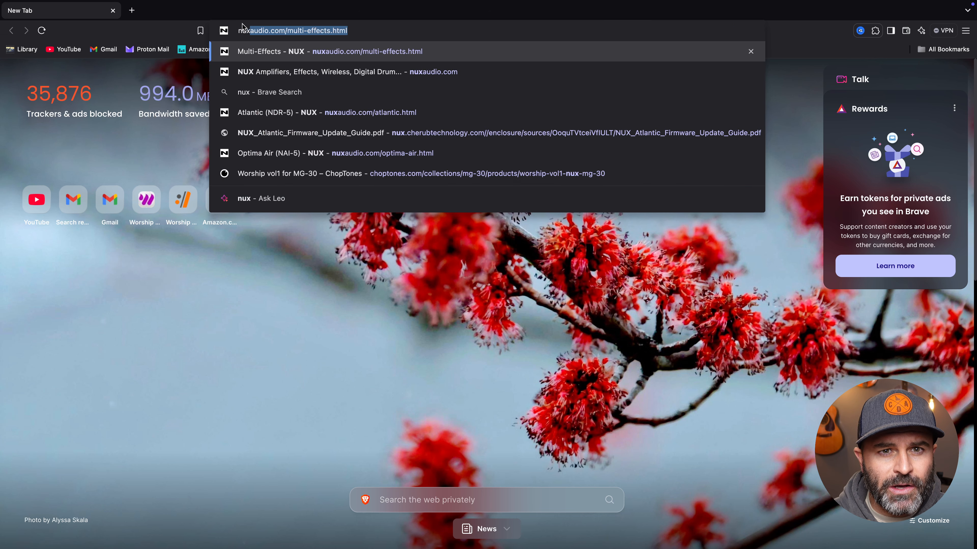
key("Backspace")
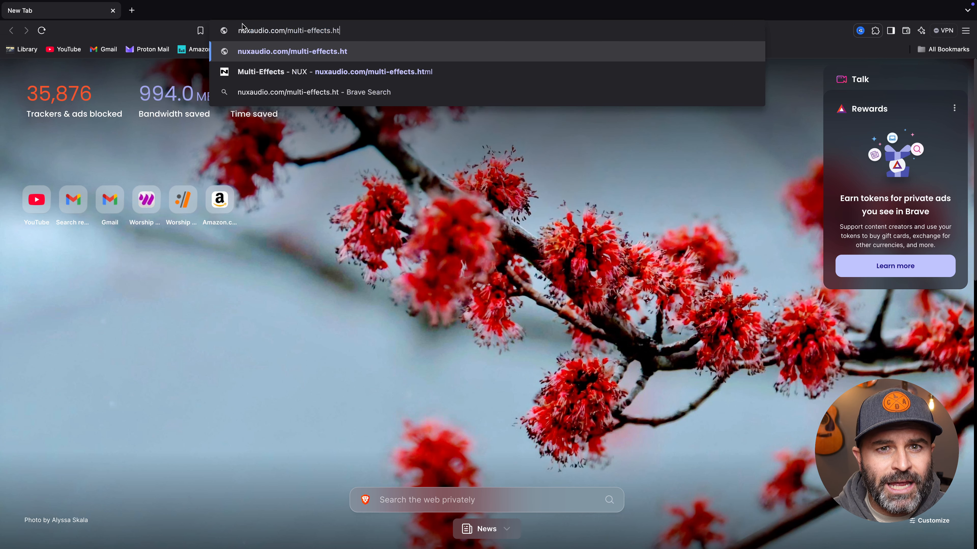
key("Backspace")
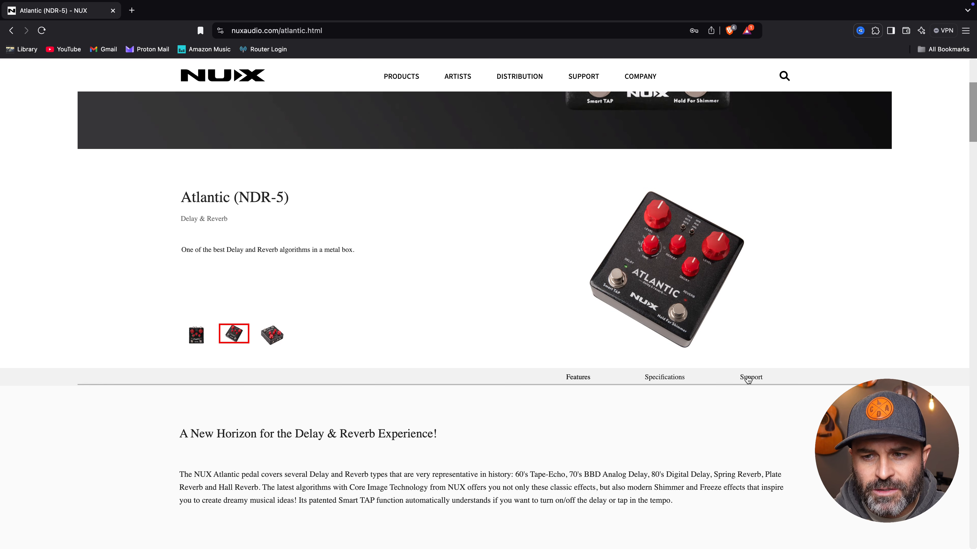
Open the Atlantic Firmware Update Guide PDF from the Support section, then return to the product tab
left_click(750, 377)
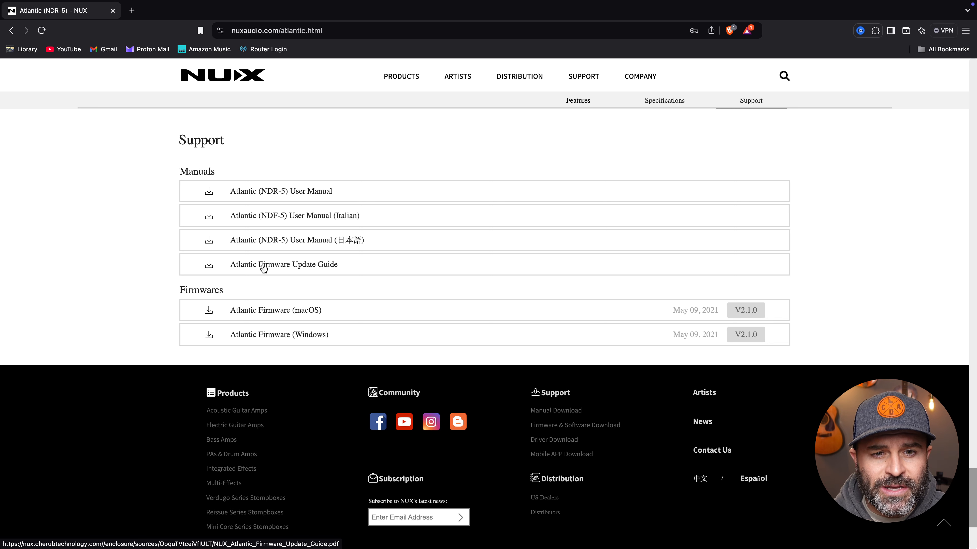
left_click(283, 264)
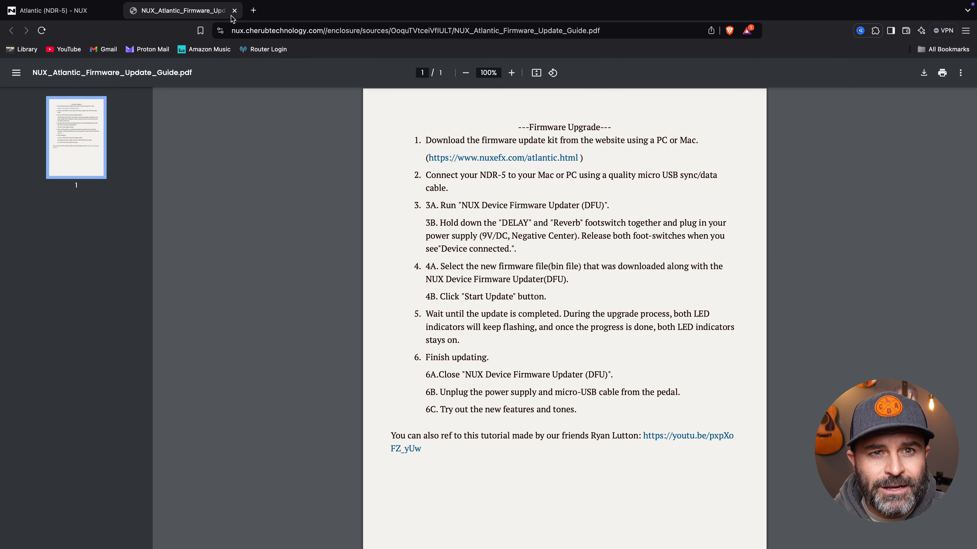
left_click(53, 10)
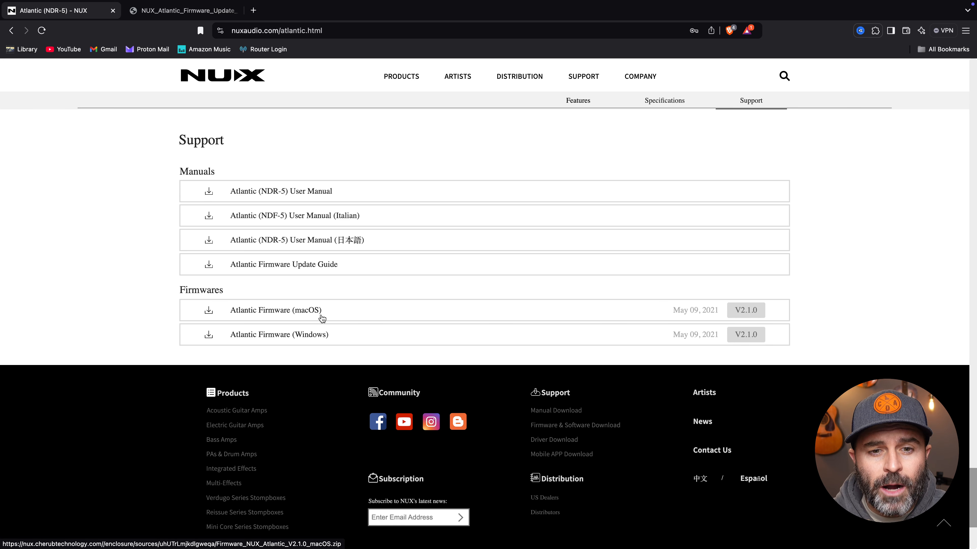
mouse_move(475, 328)
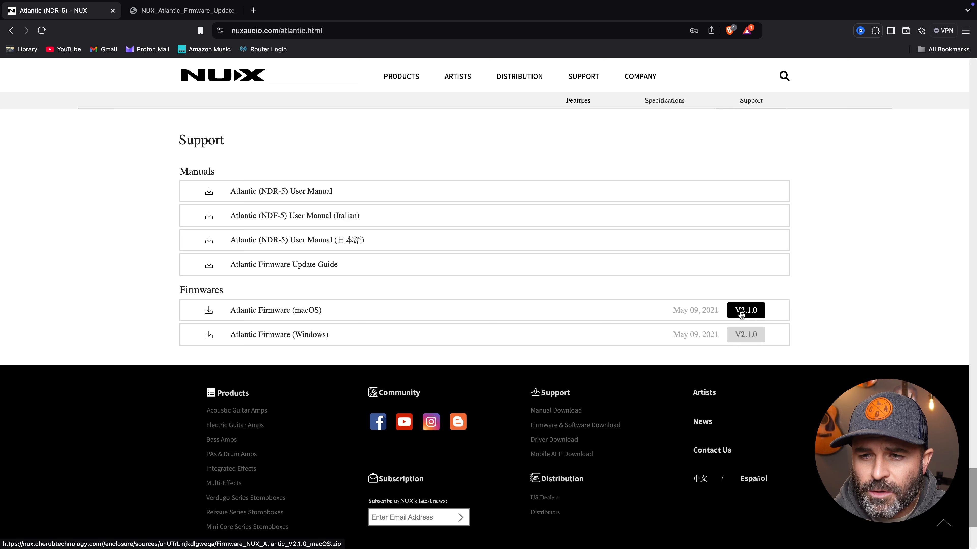
Download the Atlantic Firmware (macOS) V2.1.0 zip and save it to the Desktop
left_click(744, 310)
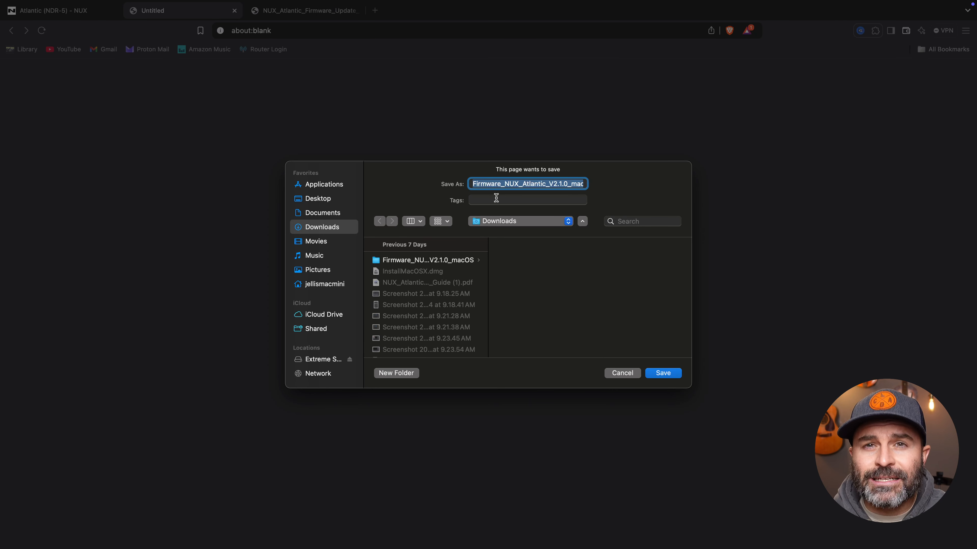
left_click(319, 198)
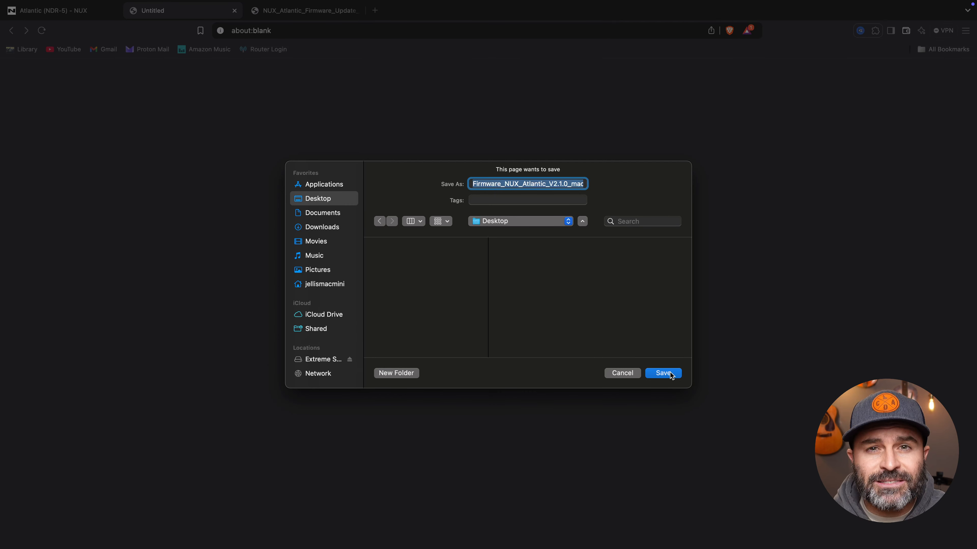
left_click(663, 373)
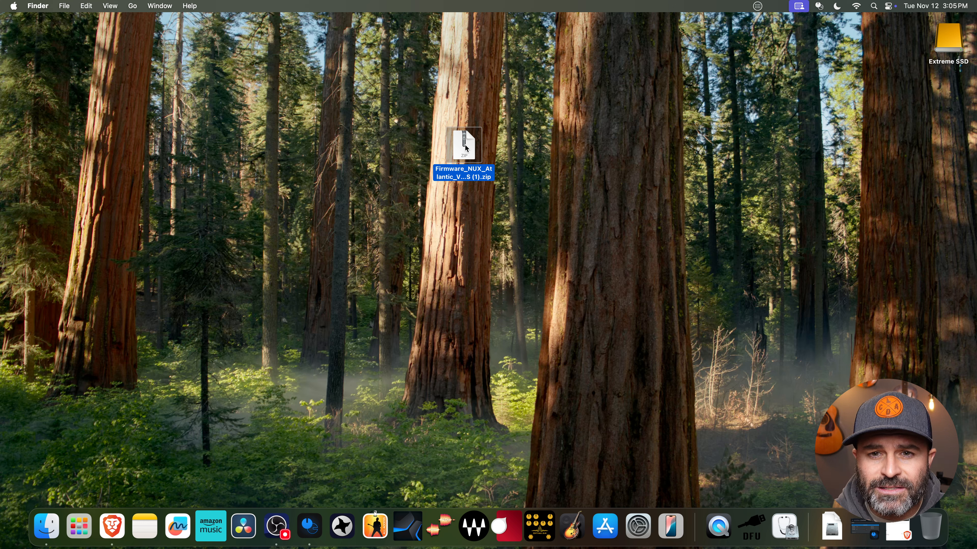
Unzip the firmware archive on the Desktop and select the V2.1.0 release note PDF in its folder
double_click(463, 147)
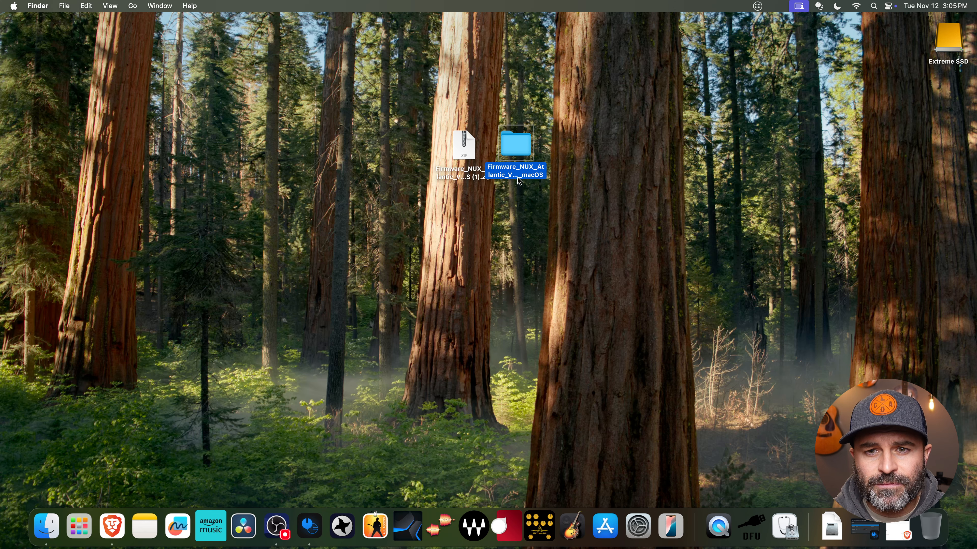
double_click(515, 143)
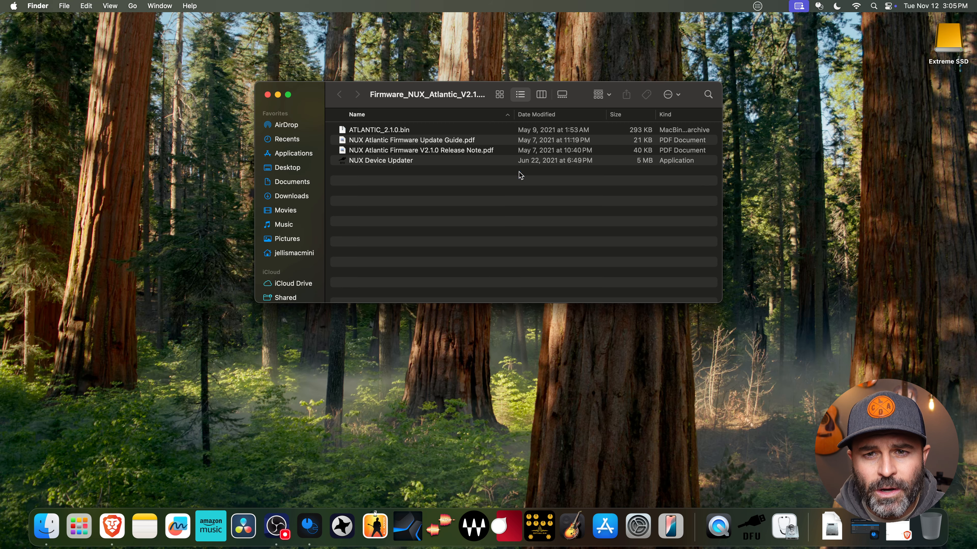
mouse_move(405, 136)
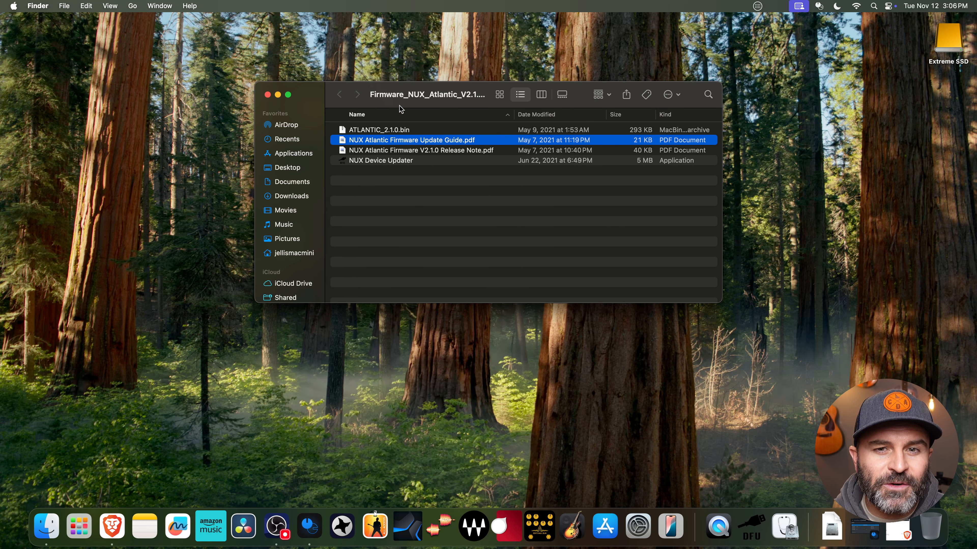
left_click(422, 150)
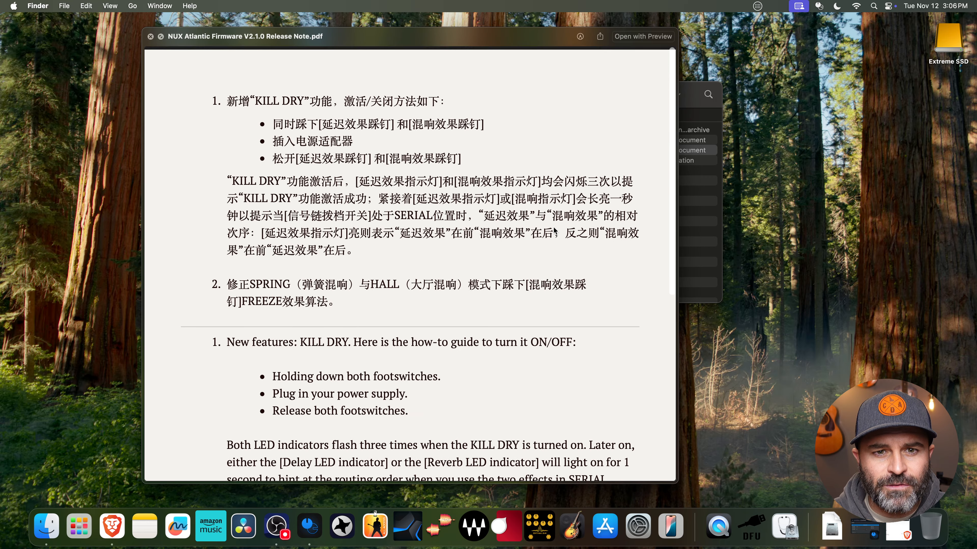
Scroll the release note preview to the English KILL DRY and FREEZE improvement notes
scroll("down", 3)
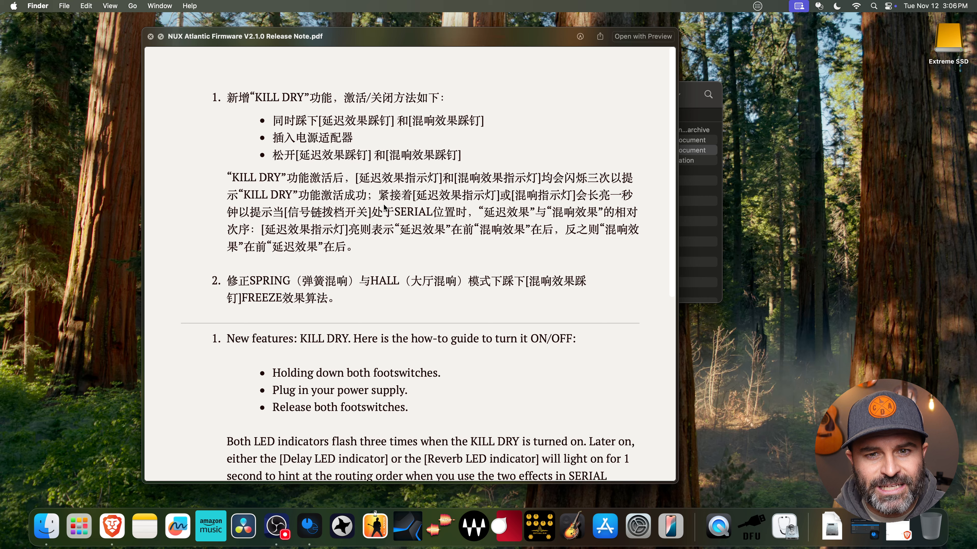
scroll("down", 3)
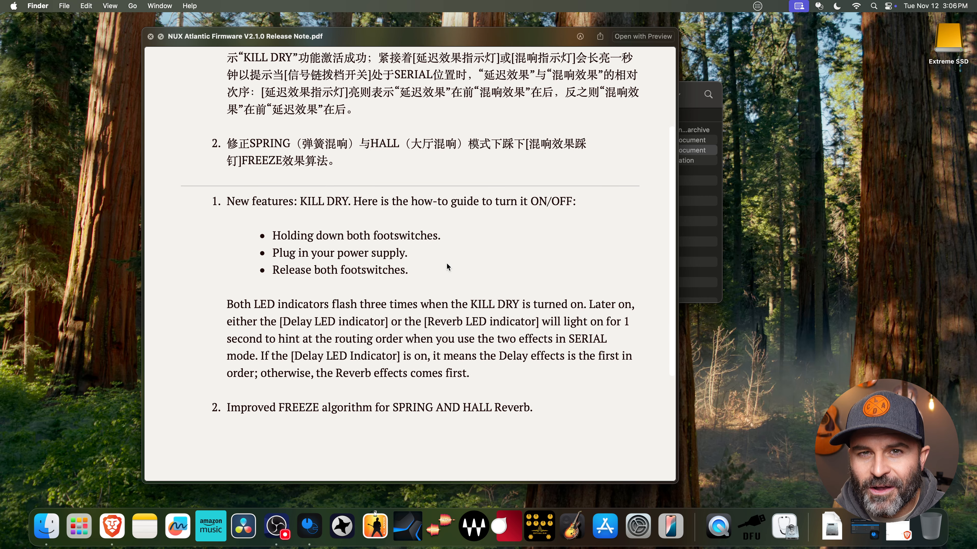
scroll("down", 3)
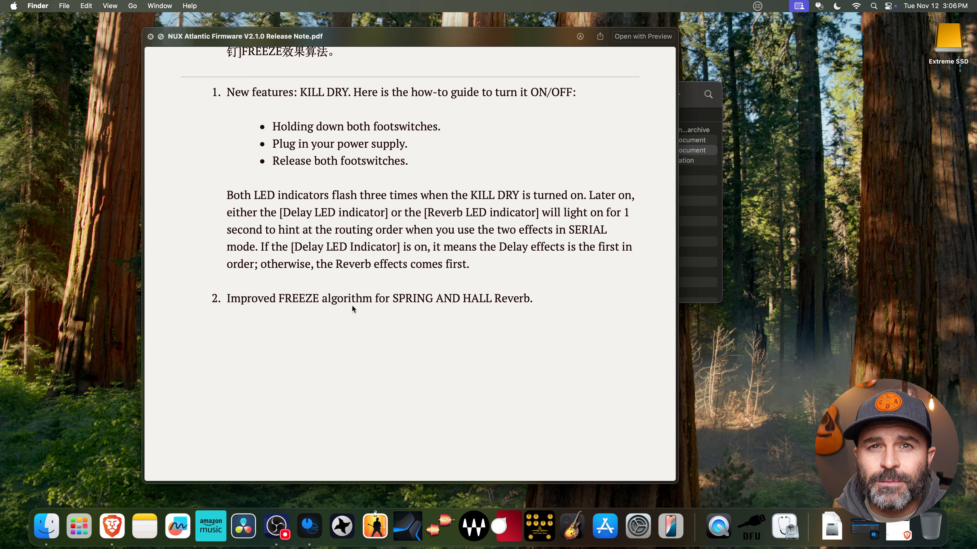
mouse_move(389, 300)
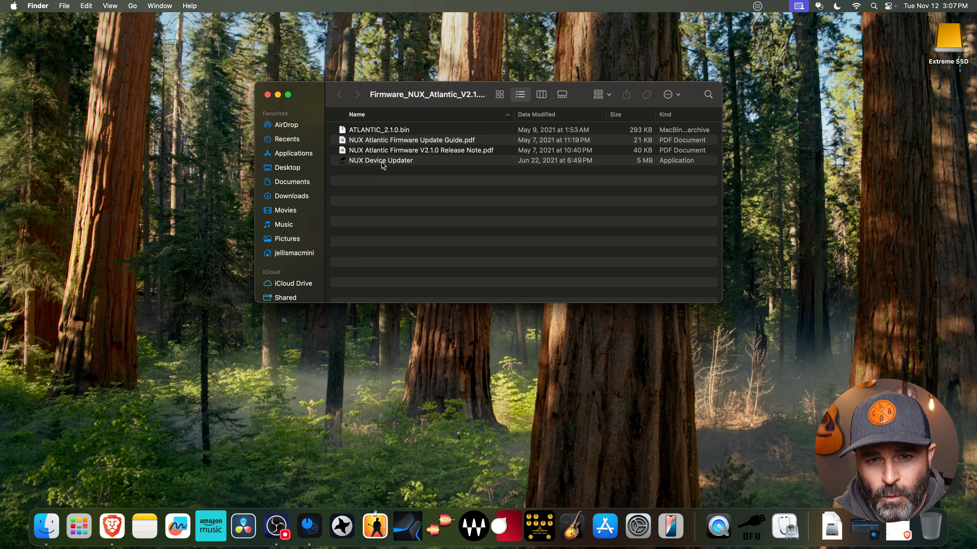
mouse_move(371, 164)
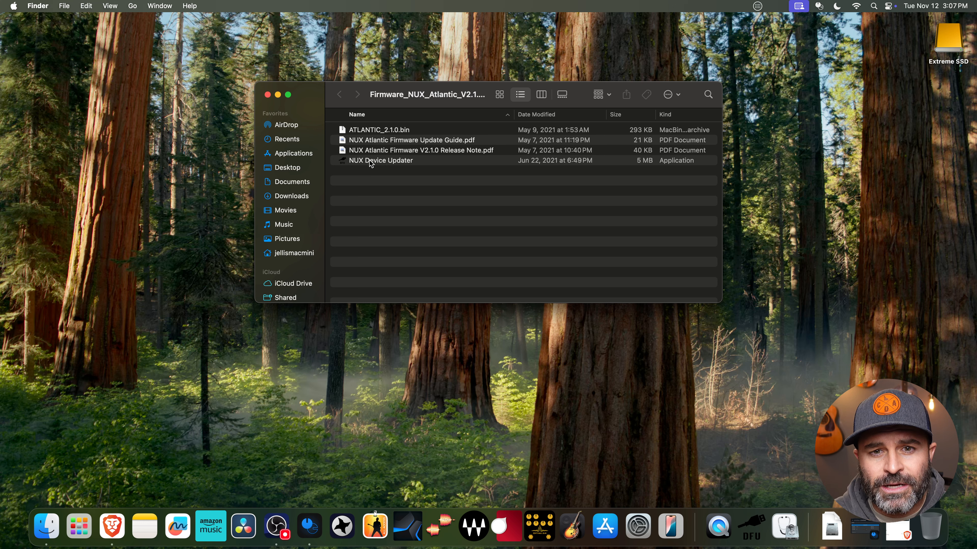
Select the NUX Device Updater application in the firmware folder
left_click(380, 160)
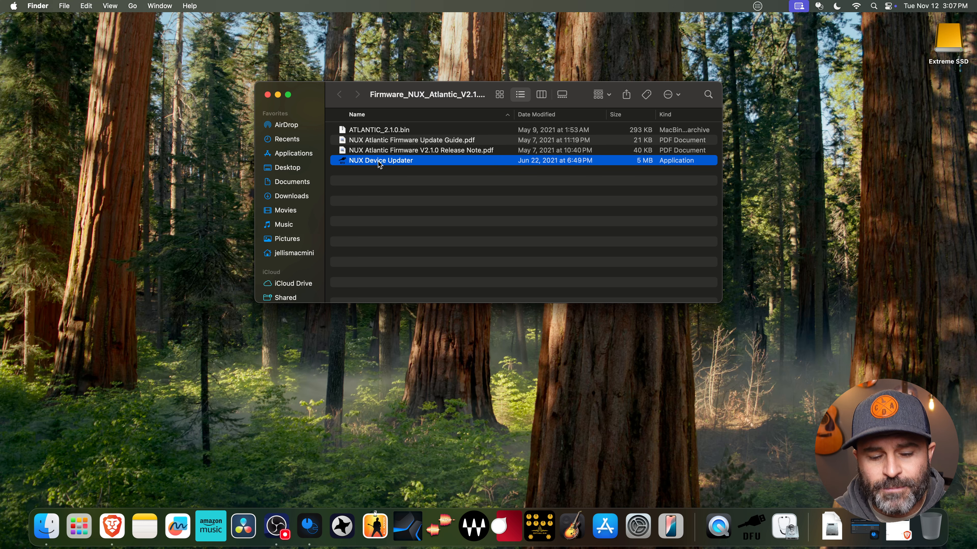